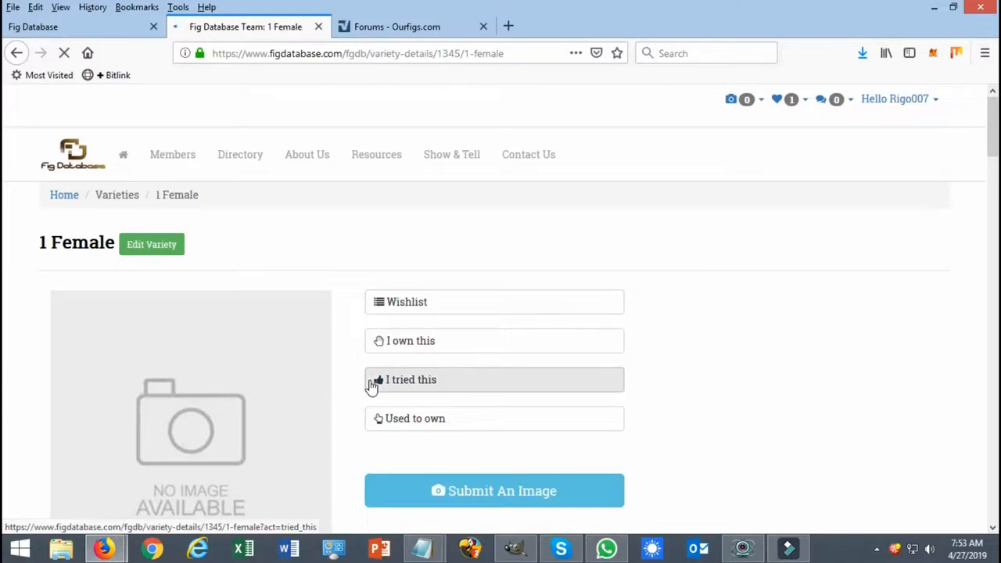
# Mark the 1 Female variety as wishlisted, then go to Dashboard via the Hello user menu
pyautogui.click(494, 380)
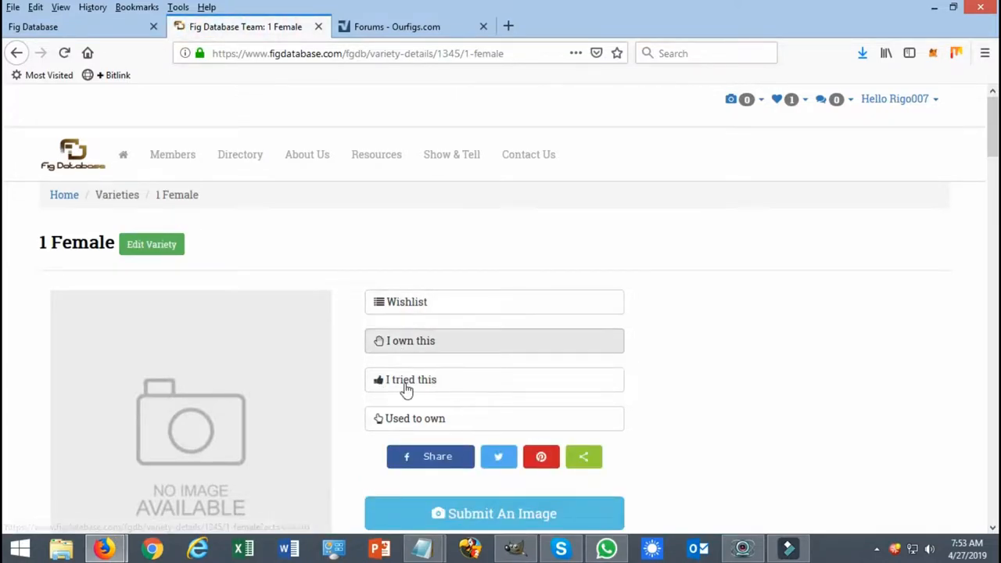
pyautogui.moveTo(538, 352)
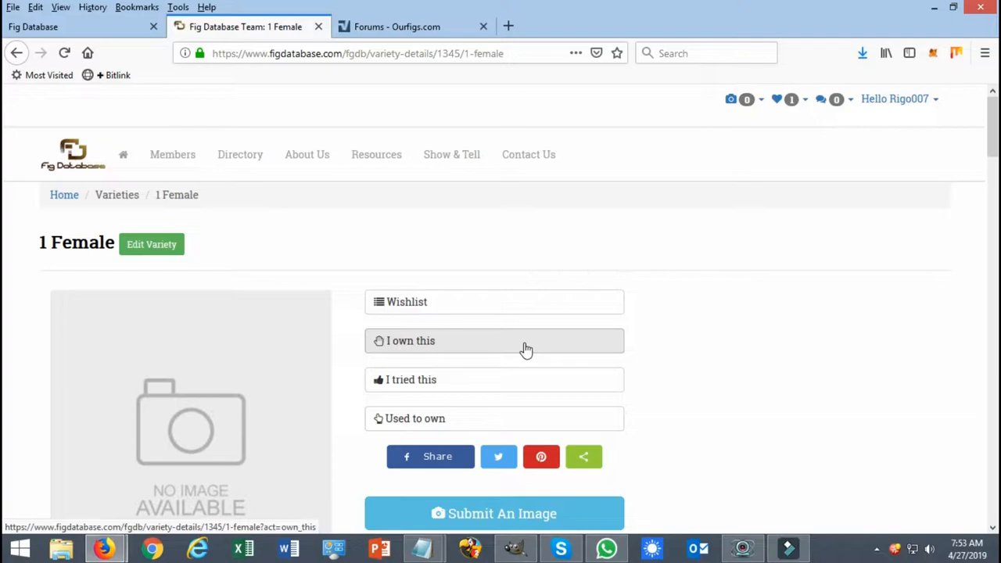
pyautogui.moveTo(497, 388)
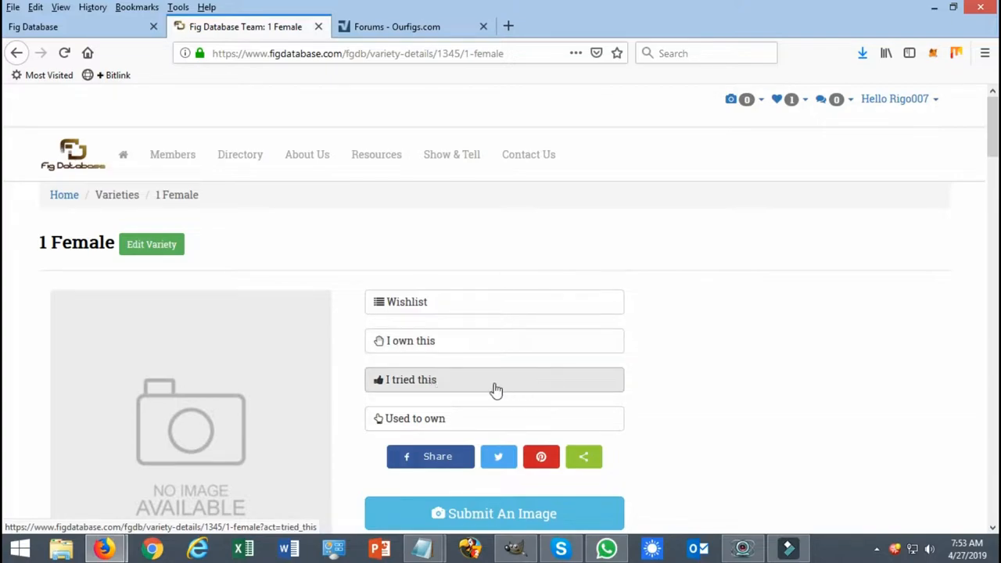
pyautogui.moveTo(447, 419)
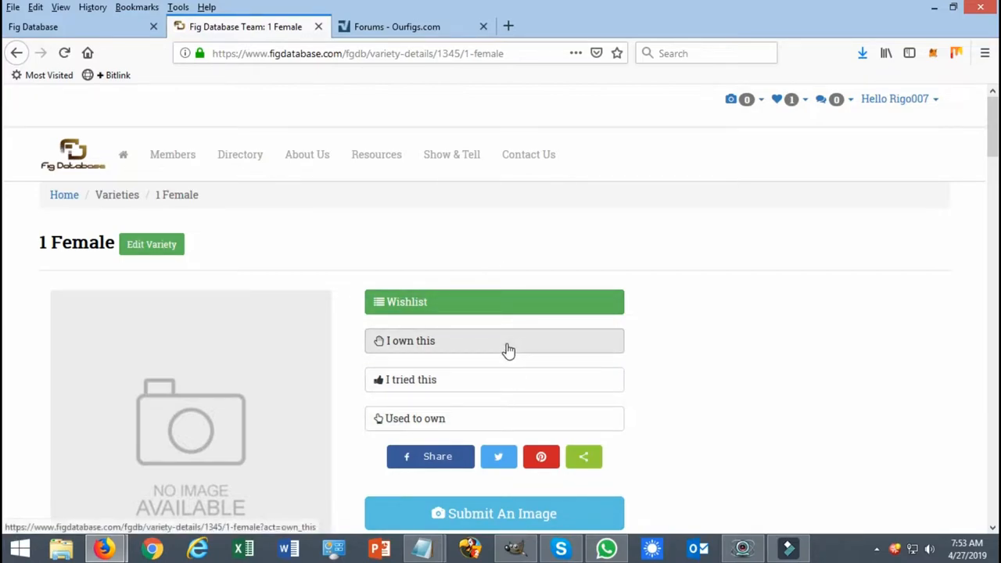
pyautogui.click(894, 99)
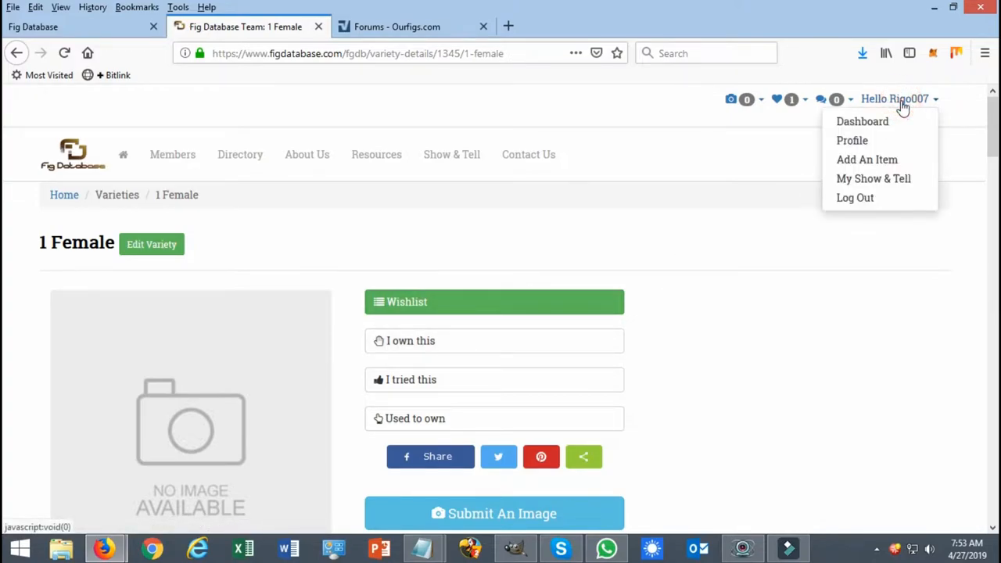
pyautogui.moveTo(863, 122)
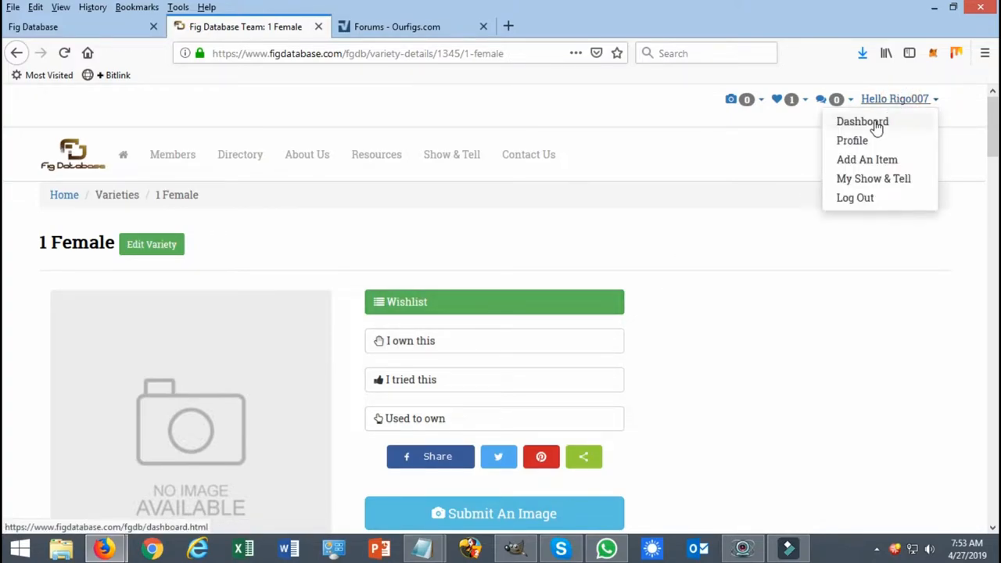
pyautogui.click(862, 122)
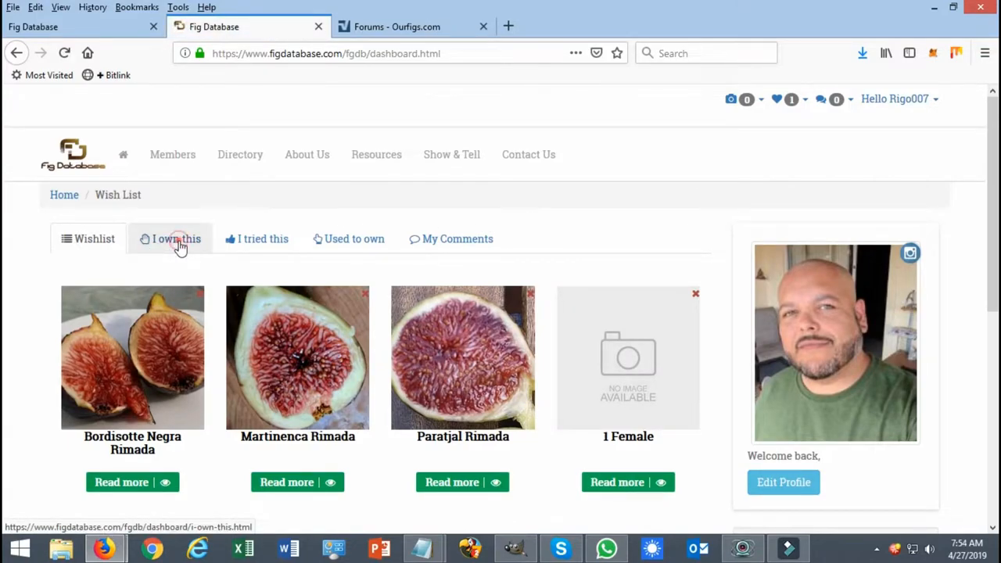
# View the I own this list (Celeste varieties), then the Used to own list showing Cavaliere
pyautogui.click(169, 238)
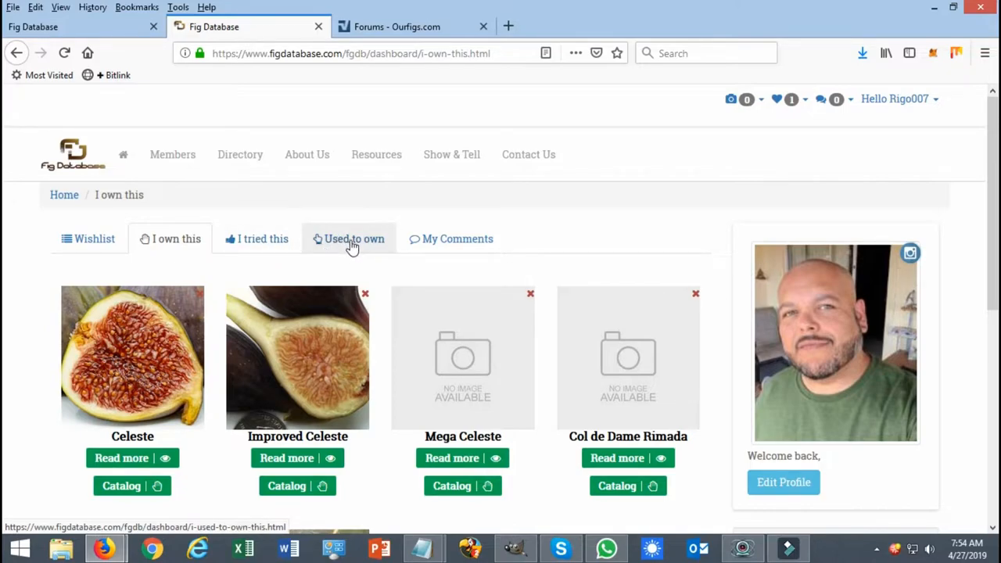
pyautogui.click(353, 238)
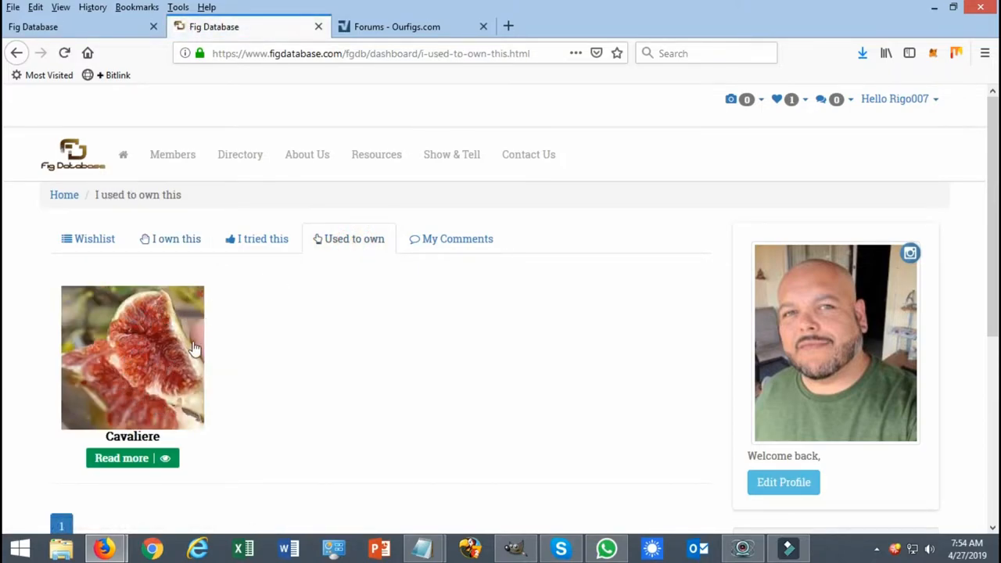
pyautogui.moveTo(280, 343)
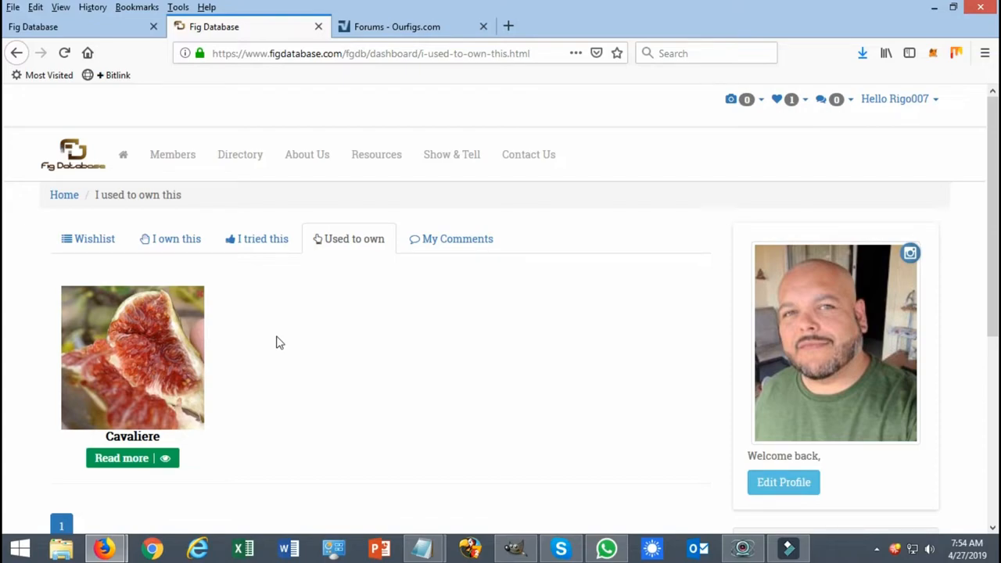
pyautogui.moveTo(136, 251)
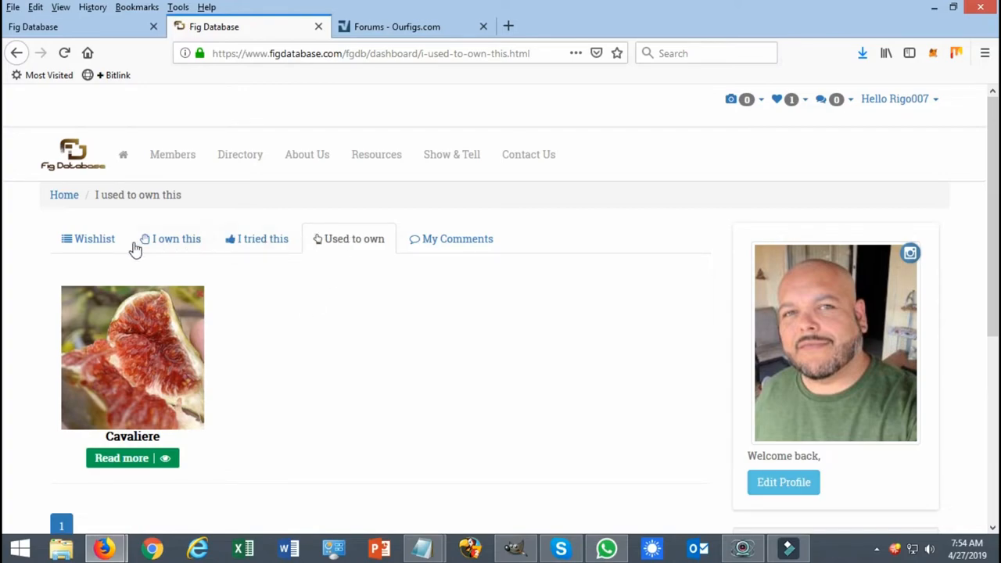
pyautogui.moveTo(338, 250)
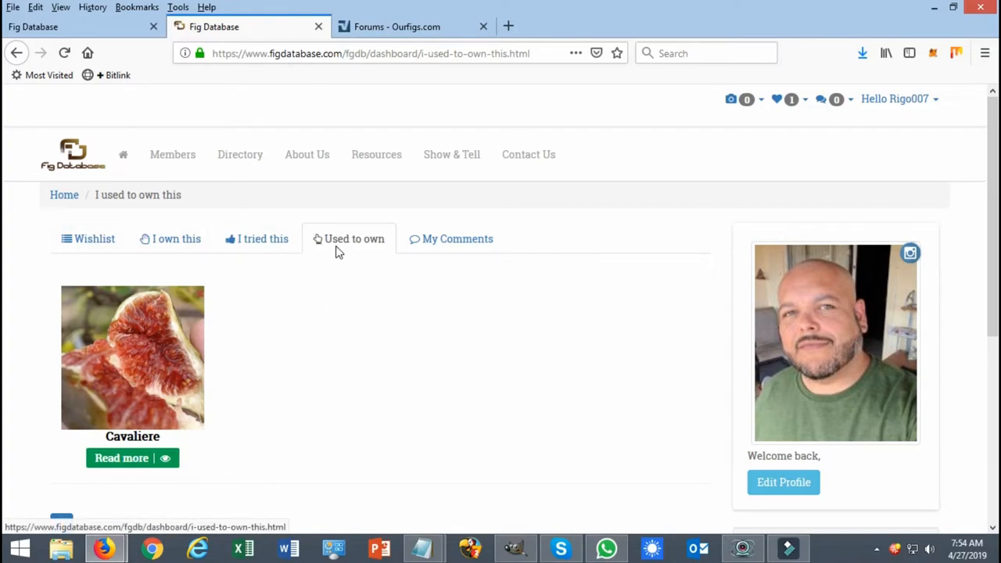